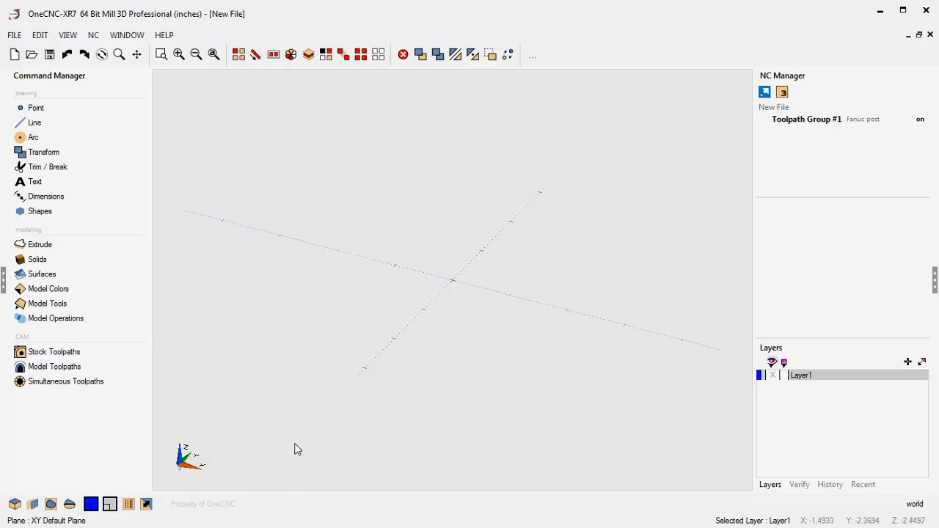
mouse_move(273, 164)
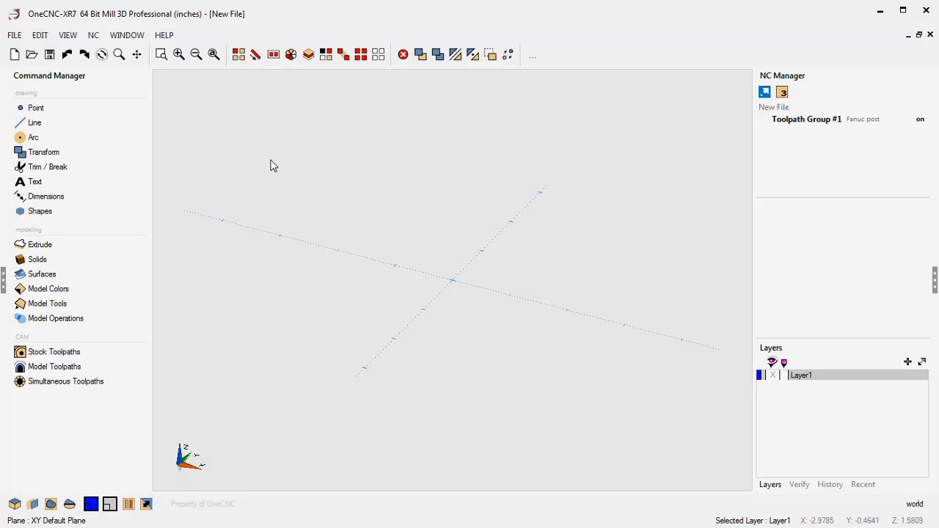
mouse_move(257, 254)
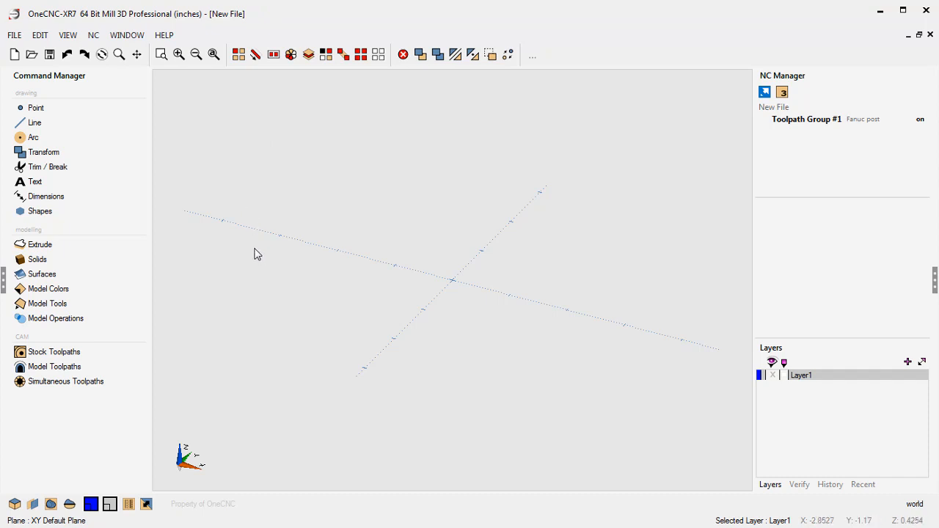
mouse_move(262, 164)
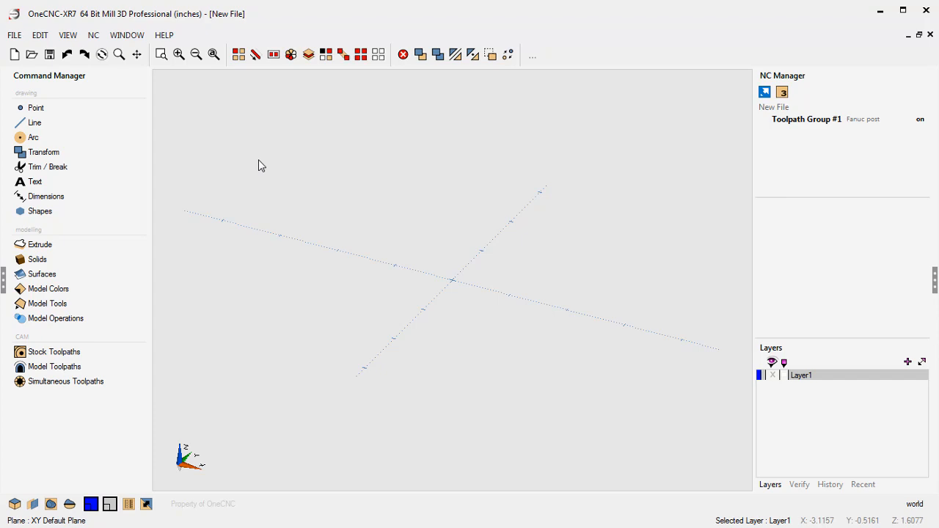
Bring up the NC menu with the tool and material list commands
left_click(94, 36)
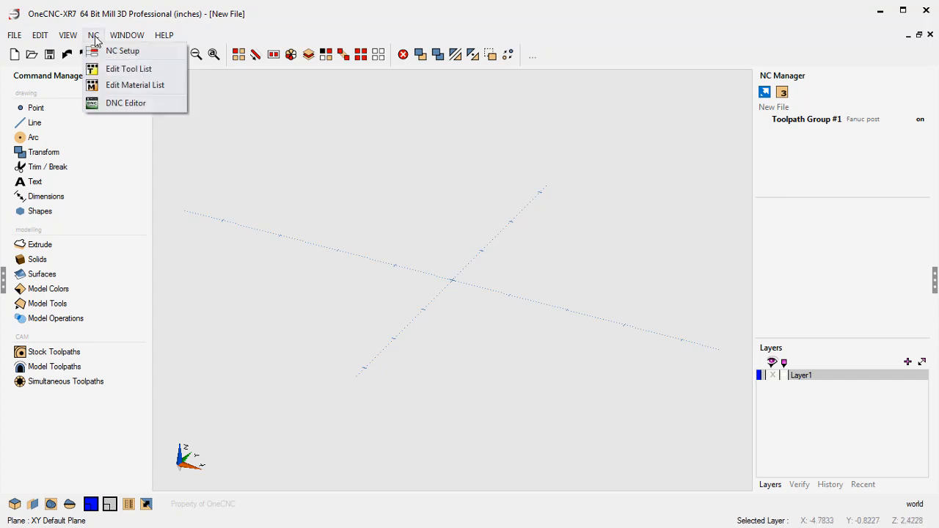
Show the ball-mill tool library with the Description column widened so full Pro tool names read
left_click(129, 69)
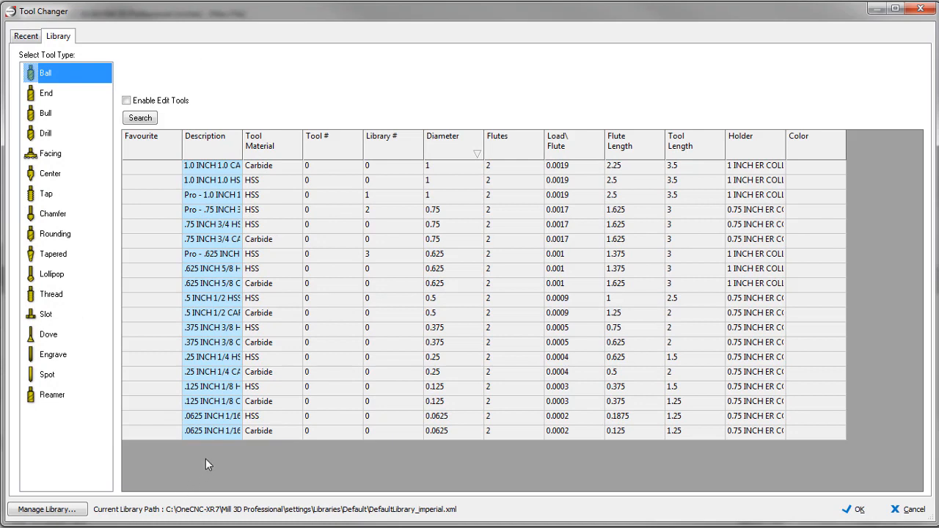
mouse_move(214, 144)
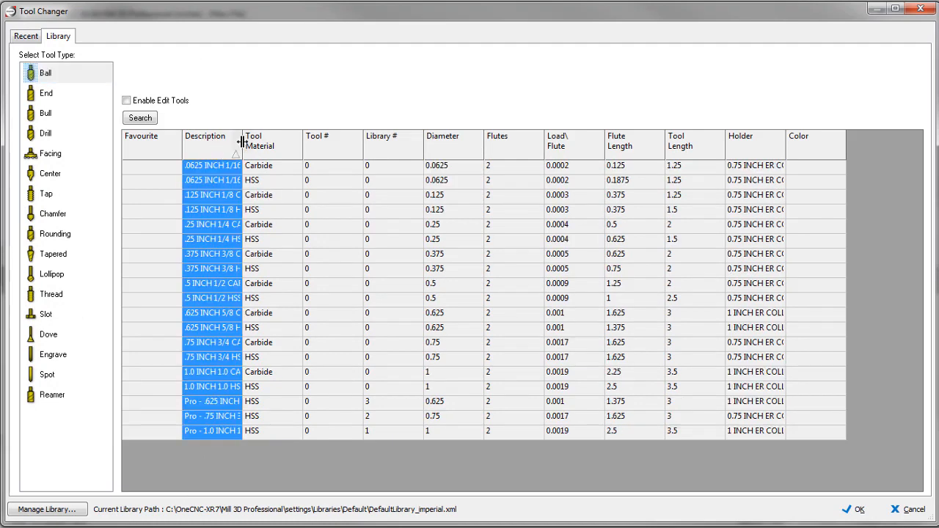
left_click_drag(244, 144, 296, 143)
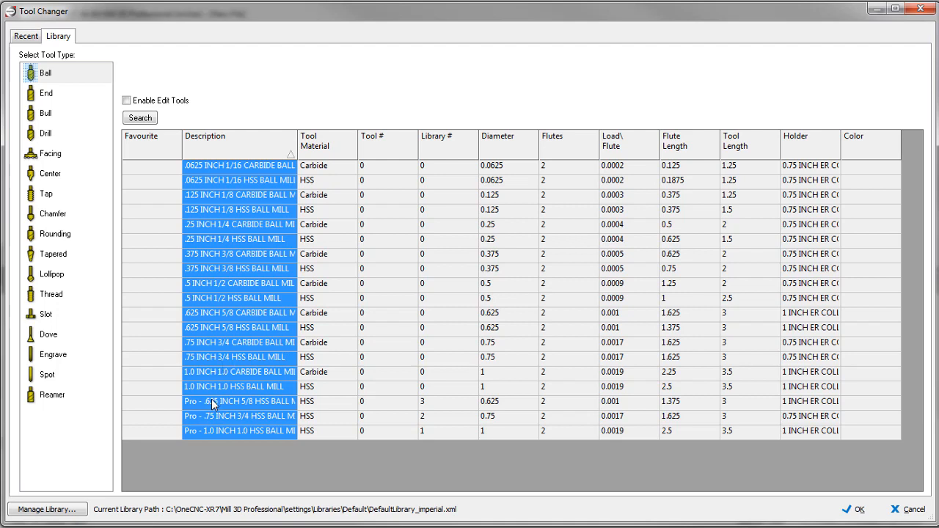
mouse_move(200, 427)
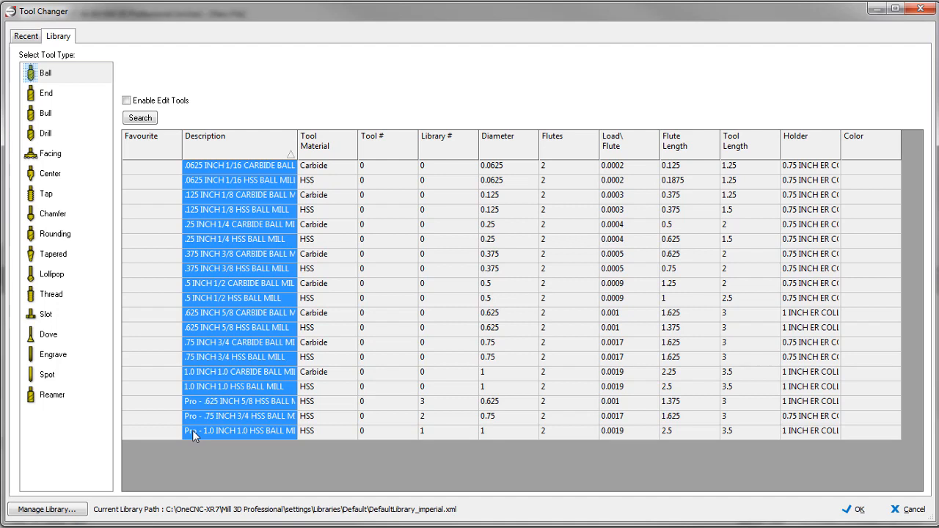
mouse_move(123, 434)
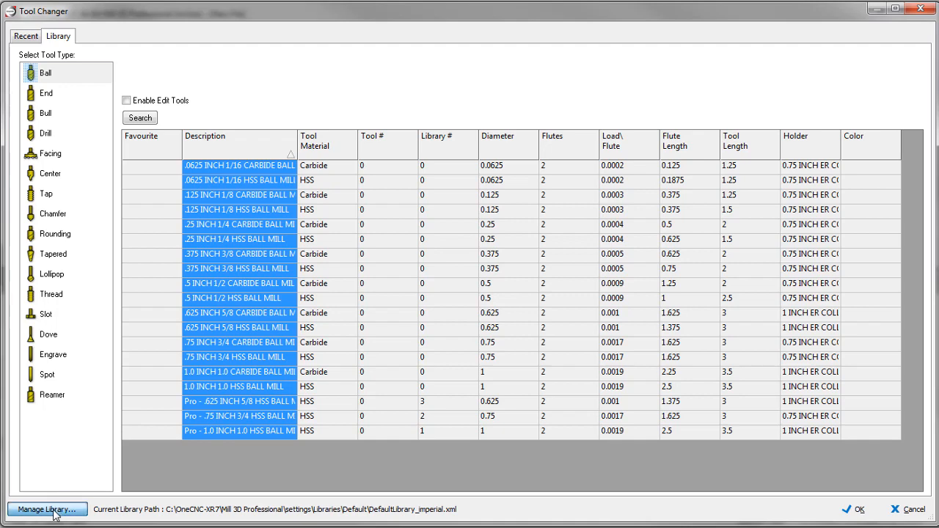
Save the tool library as DefaultLibrary_imperial.xml onto the Lexar (J:) thumb drive via Manage Library
left_click(47, 509)
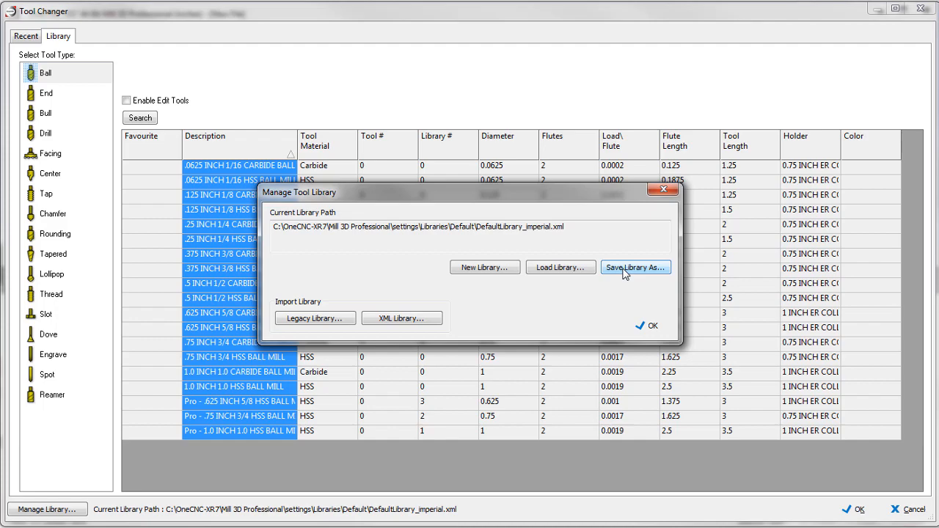
left_click(634, 267)
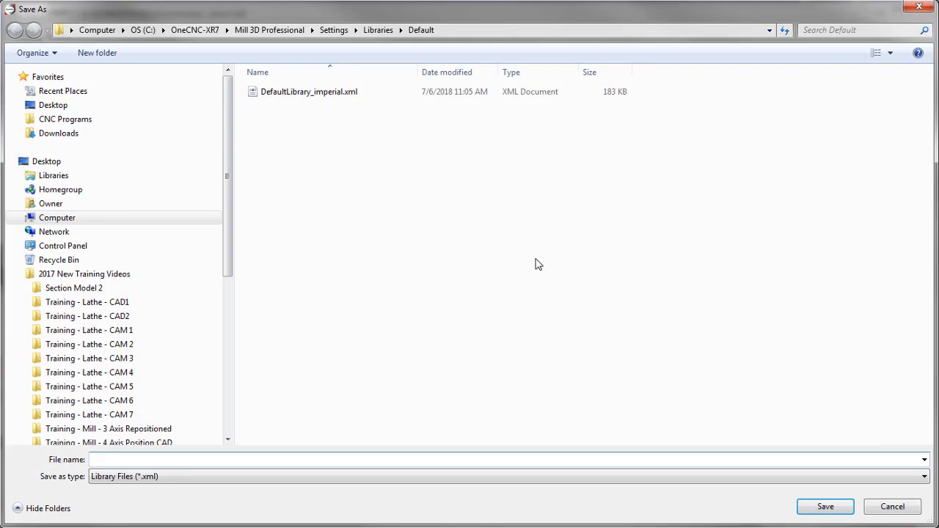
left_click(309, 91)
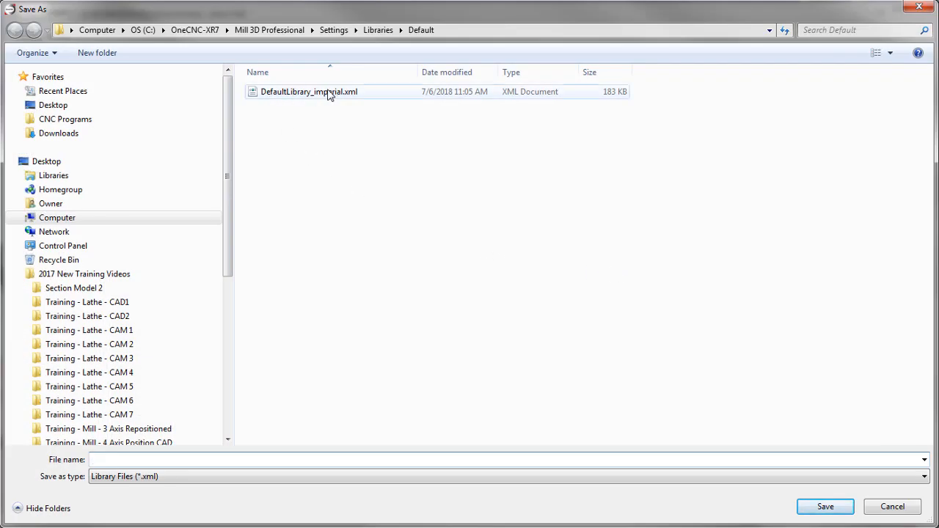
left_click(308, 91)
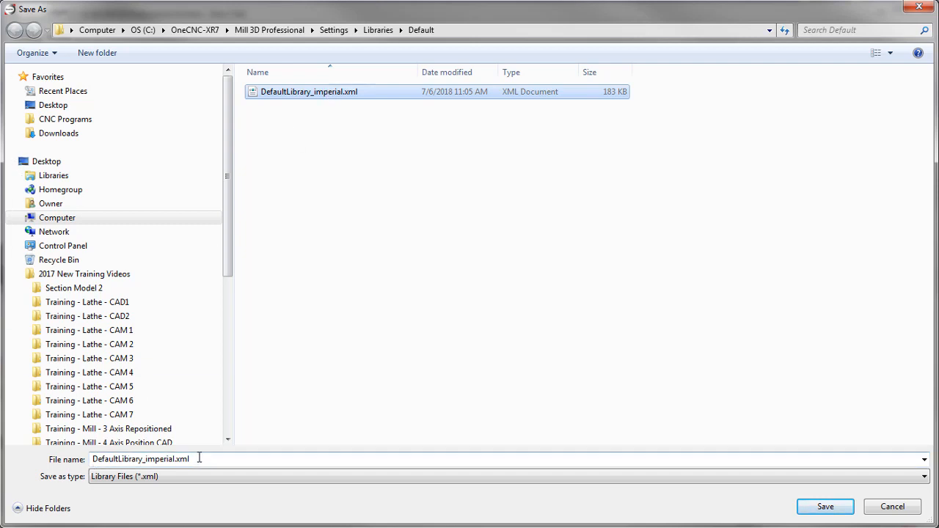
left_click(57, 218)
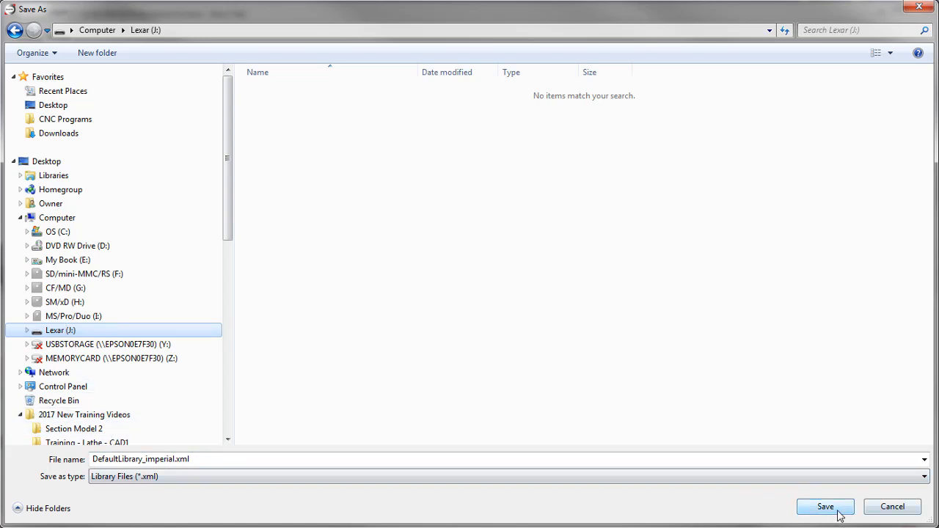
left_click(825, 507)
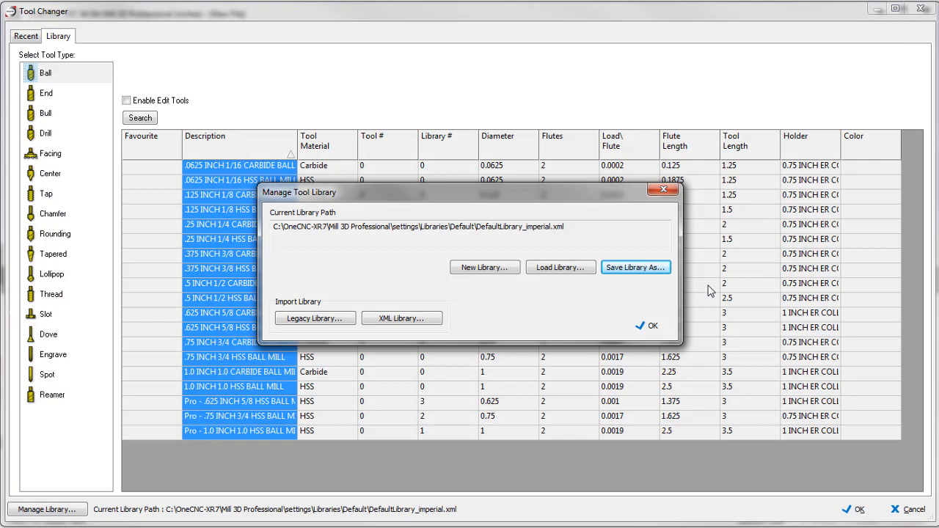
Leave library management and bring up Mill Expert's ball-mill tool library, which lacks the Pro tools
left_click(646, 326)
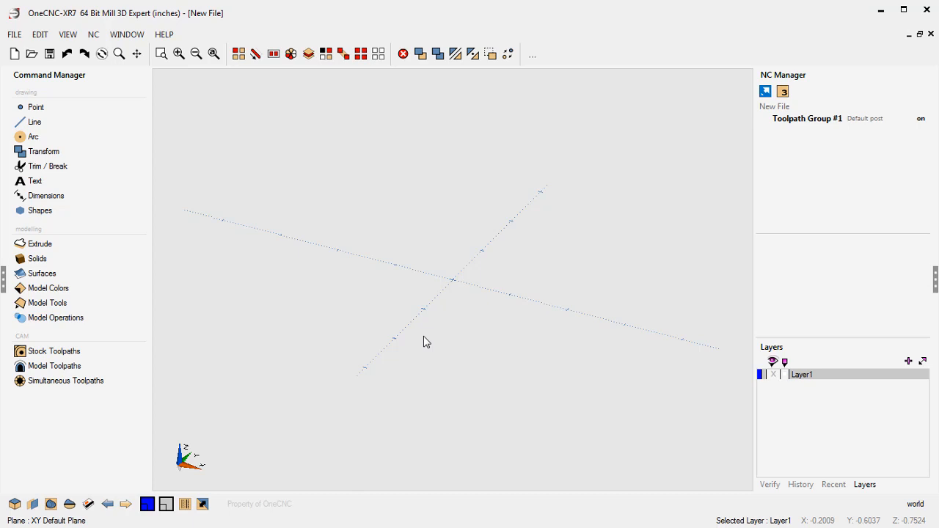
left_click(94, 36)
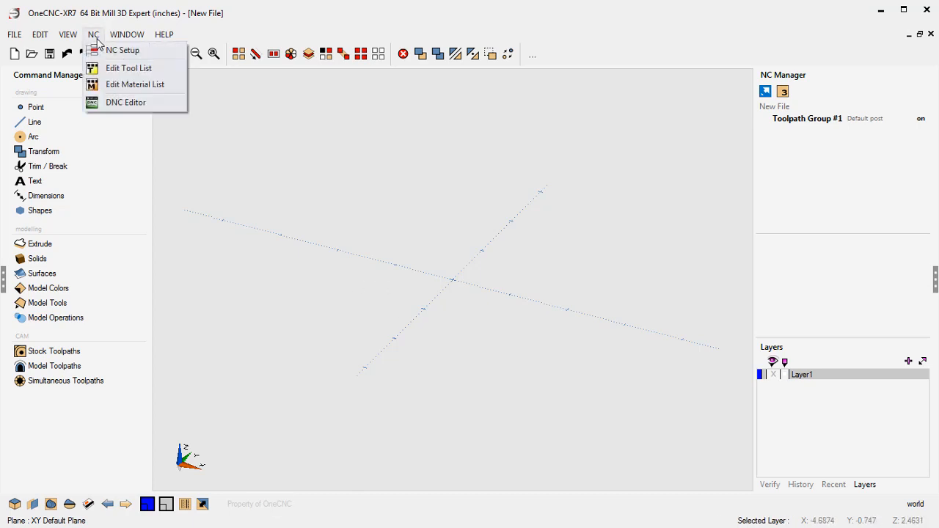
left_click(129, 68)
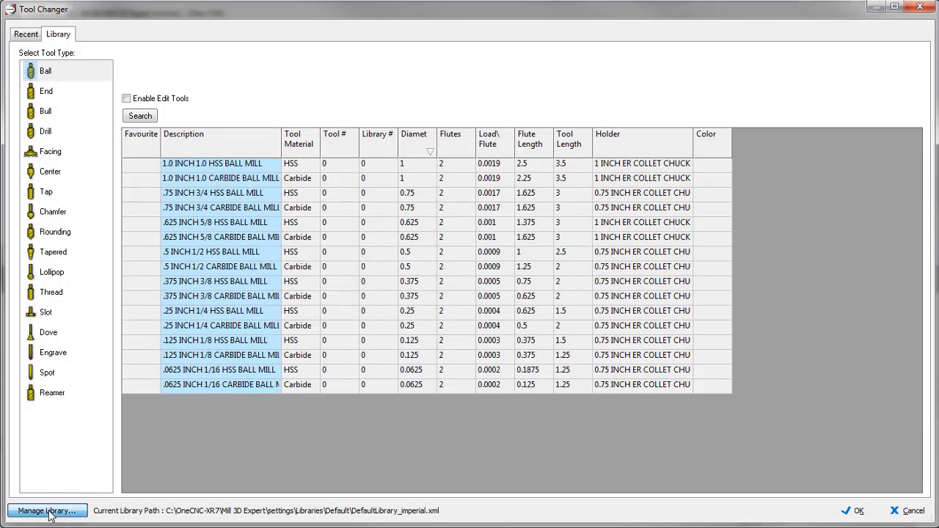
Choose DefaultLibrary_imperial.xml on the Lexar (I:) thumb drive as the XML library to import
left_click(46, 510)
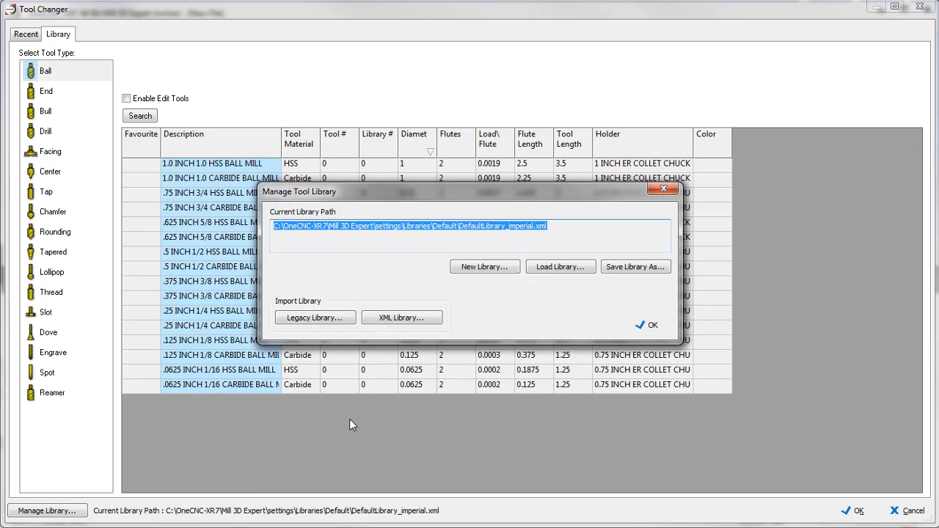
mouse_move(308, 304)
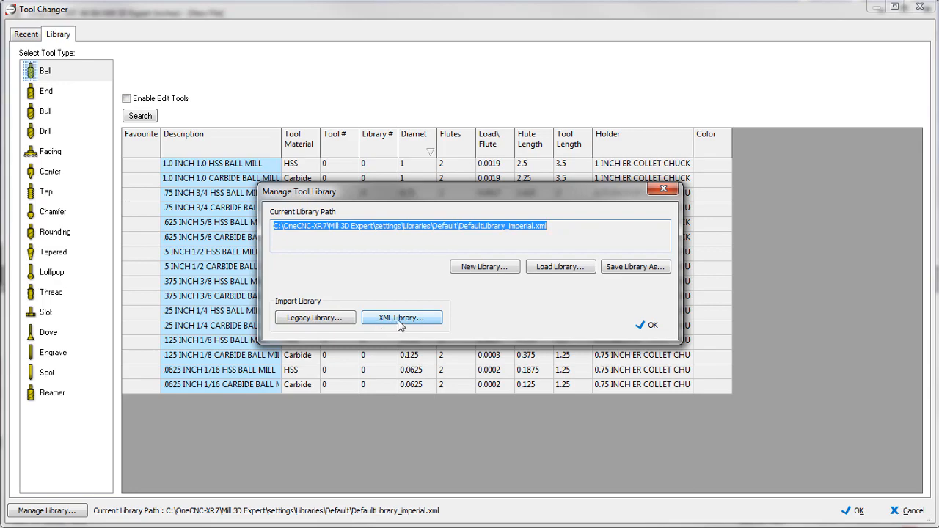
left_click(402, 317)
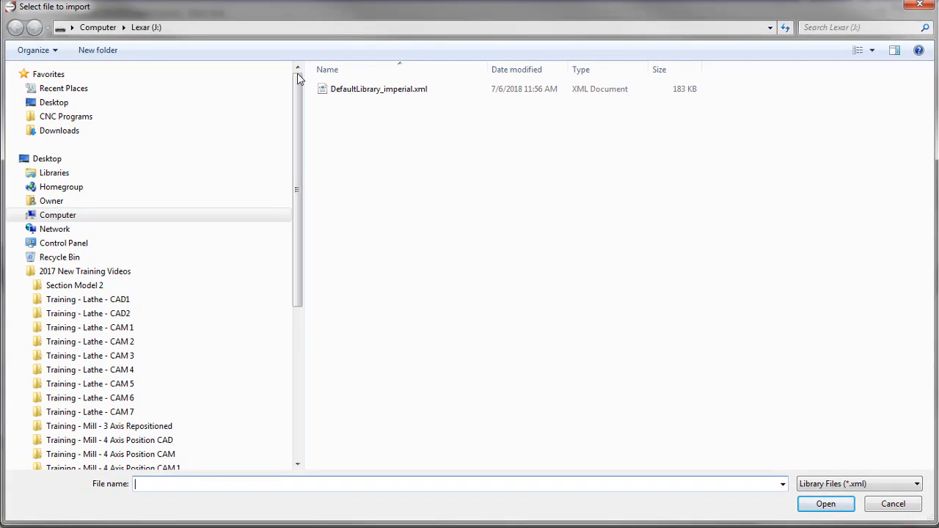
left_click(57, 215)
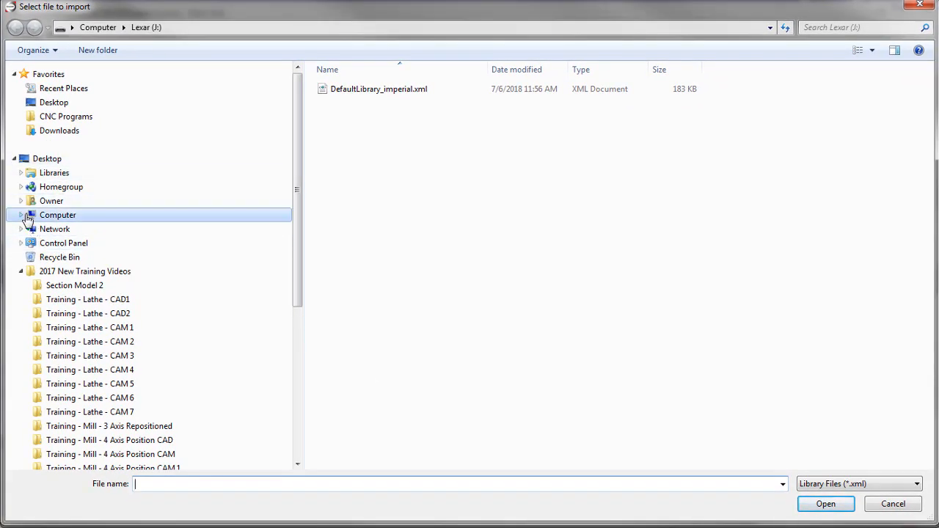
left_click(21, 214)
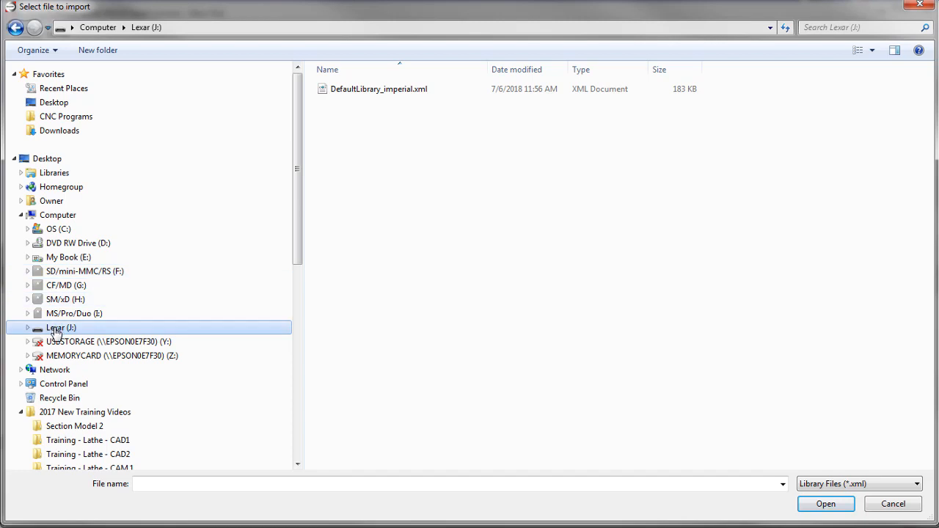
mouse_move(402, 151)
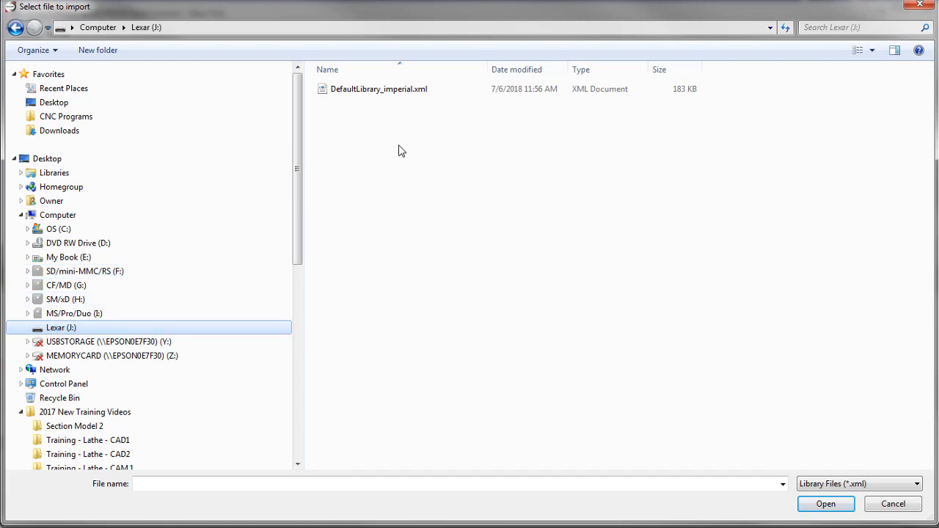
left_click(379, 89)
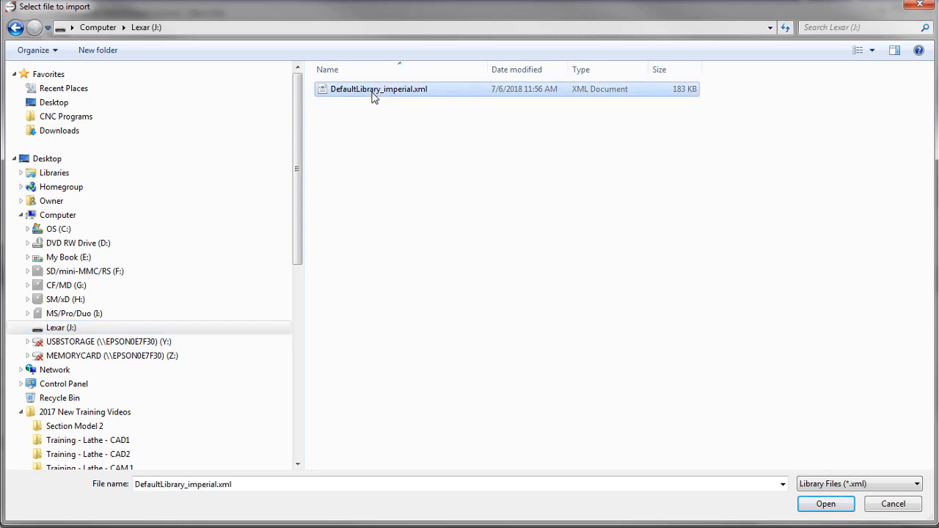
left_click(825, 505)
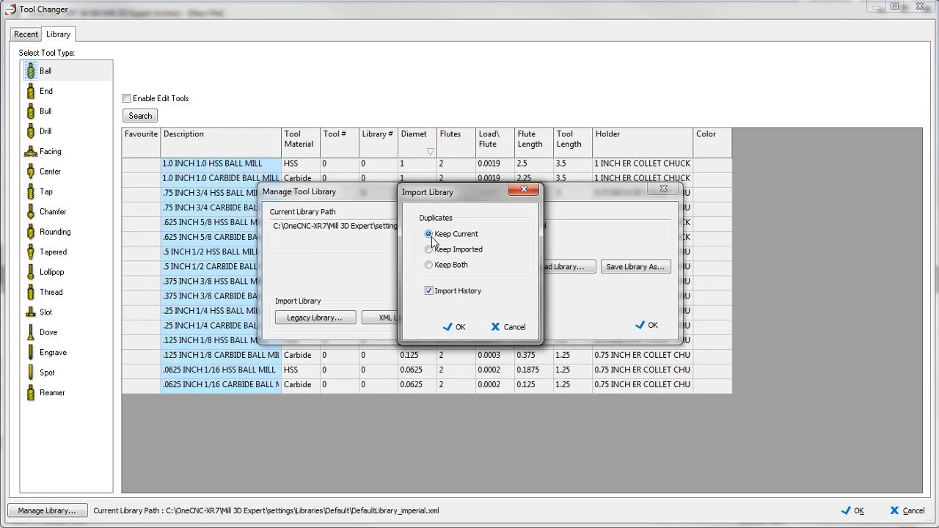
mouse_move(461, 244)
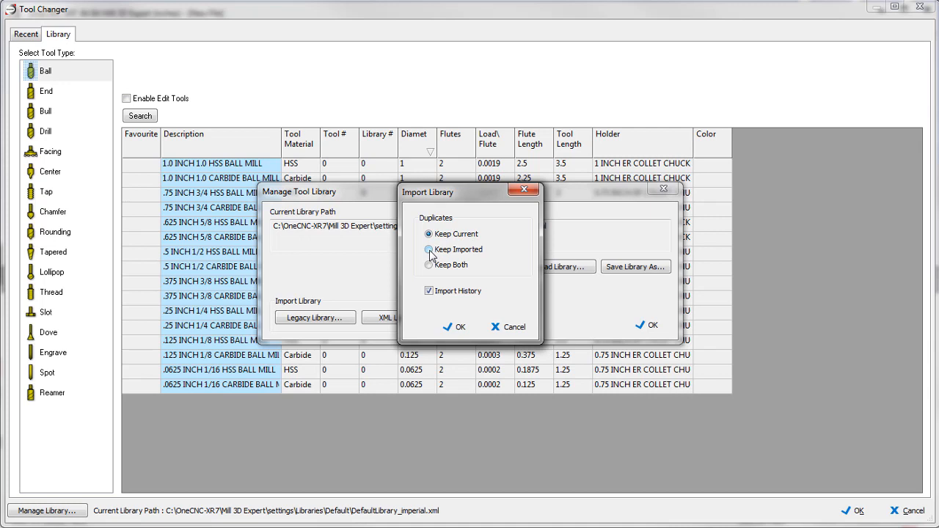
Import the library with duplicates set to Keep Both so the Pro ball mills join Mill Expert
left_click(428, 249)
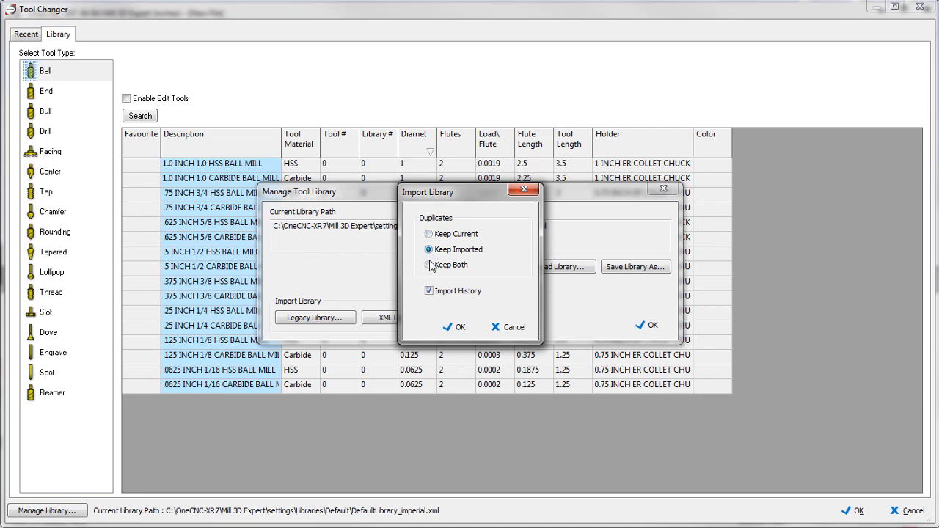
left_click(425, 264)
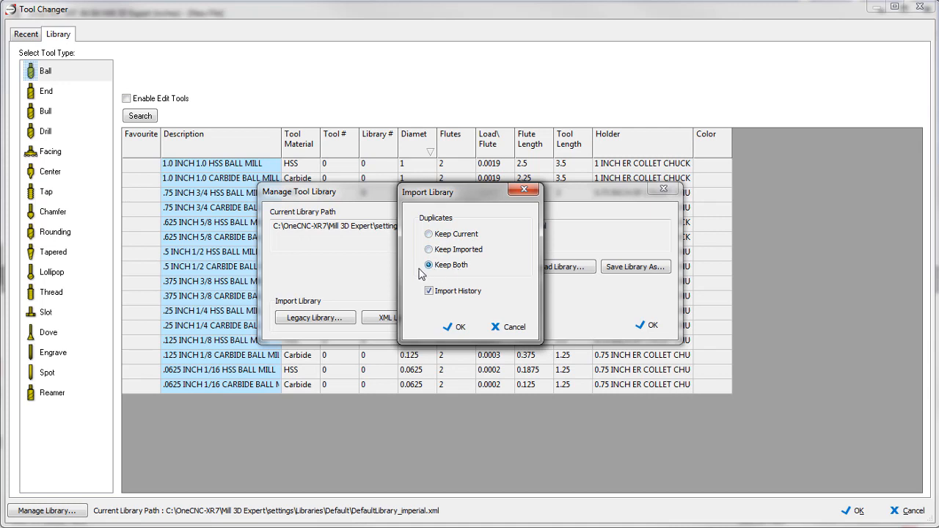
left_click(425, 249)
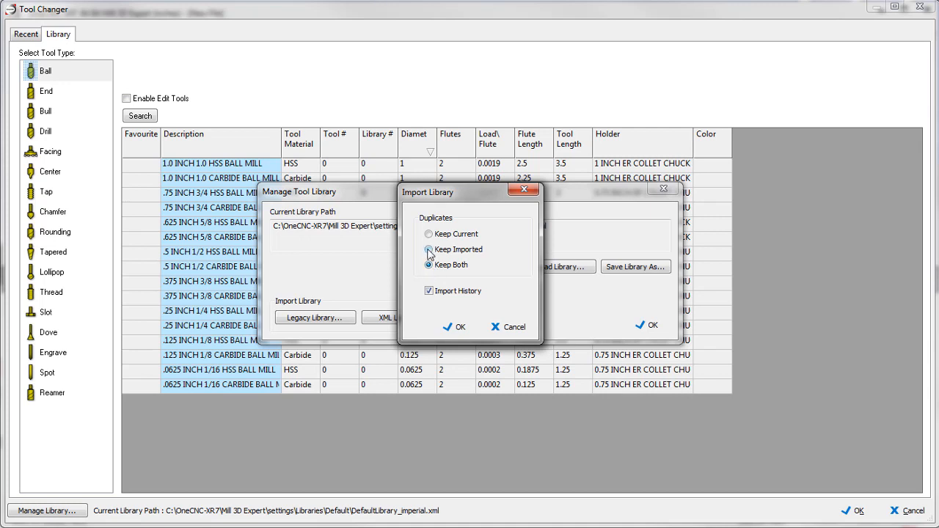
left_click(429, 233)
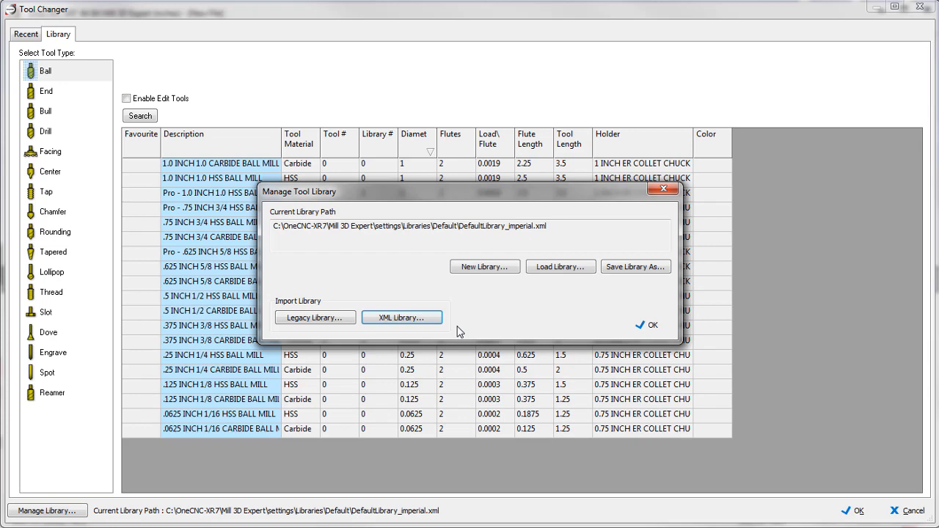
Close Manage Tool Library, leaving the three Pro ball mills at the end of the Ball list
left_click(649, 325)
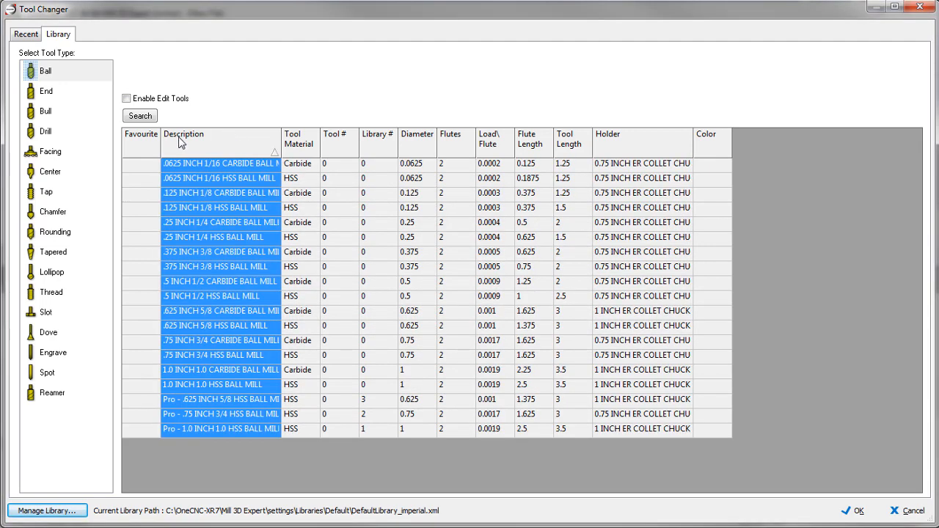
mouse_move(202, 428)
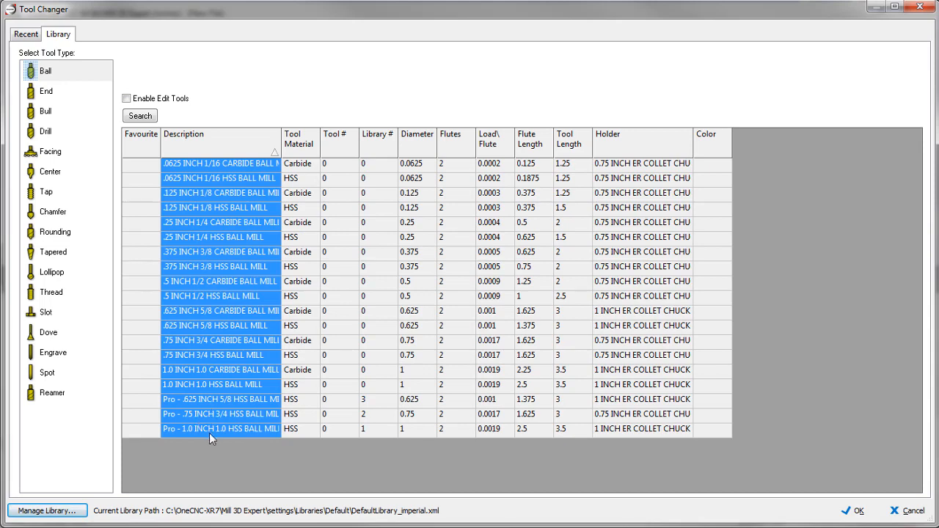
mouse_move(234, 410)
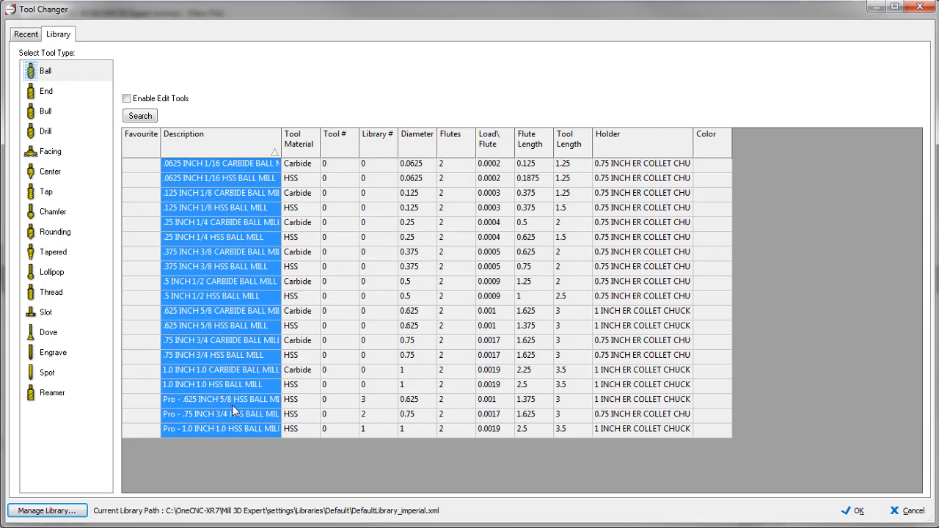